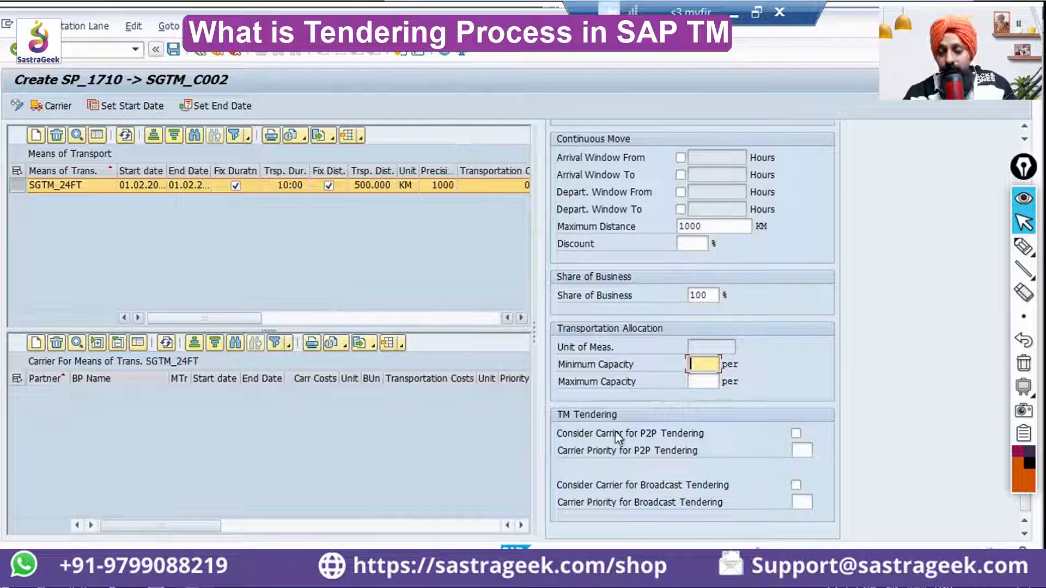
pyautogui.moveTo(632, 386)
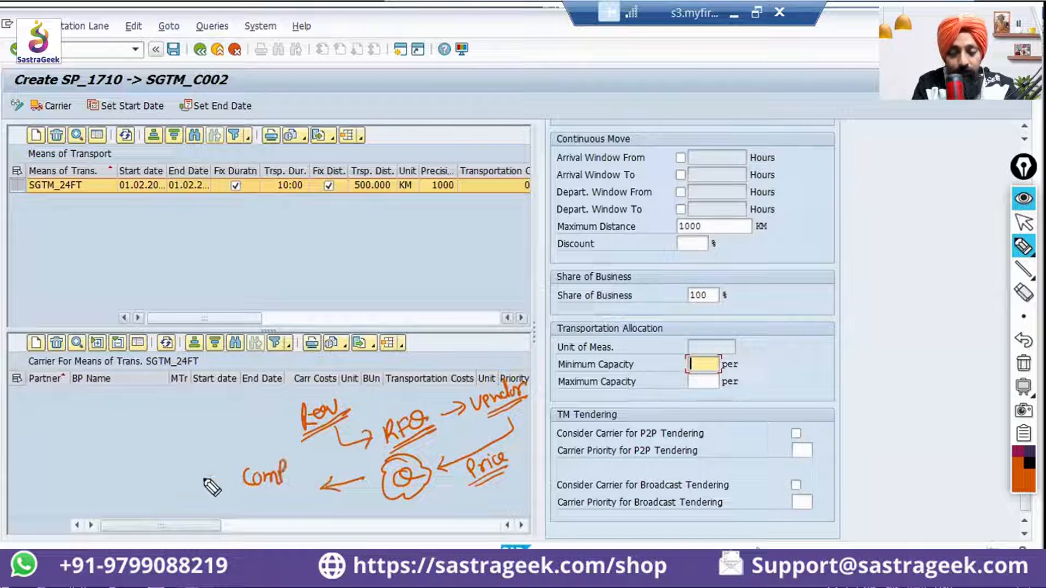
# - Draw the arrow from the comparison box to the chosen vendor, closing the tendering flow
pyautogui.moveTo(214, 487); pyautogui.dragTo(201, 456)
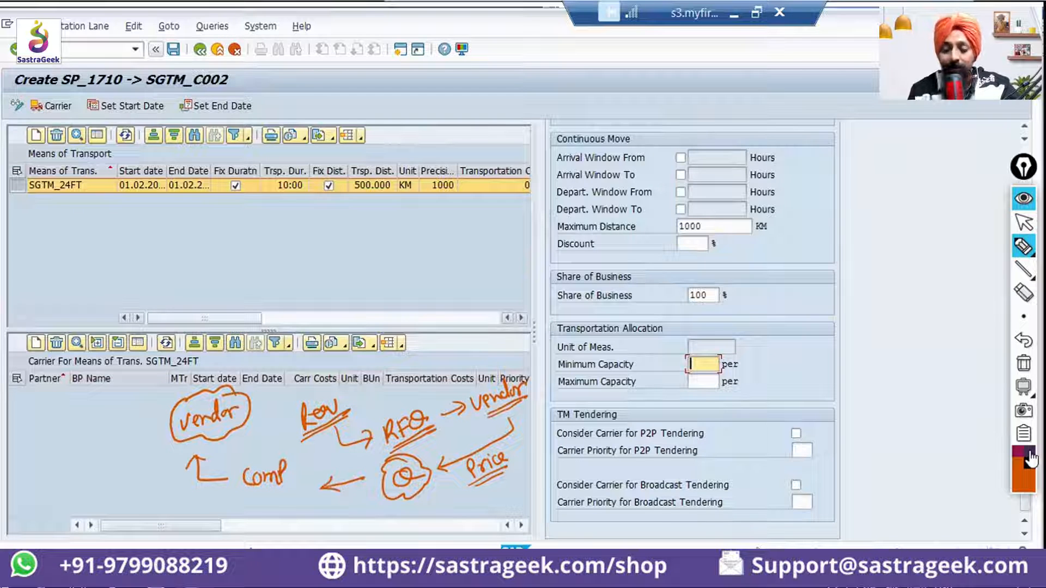
pyautogui.moveTo(1025, 413)
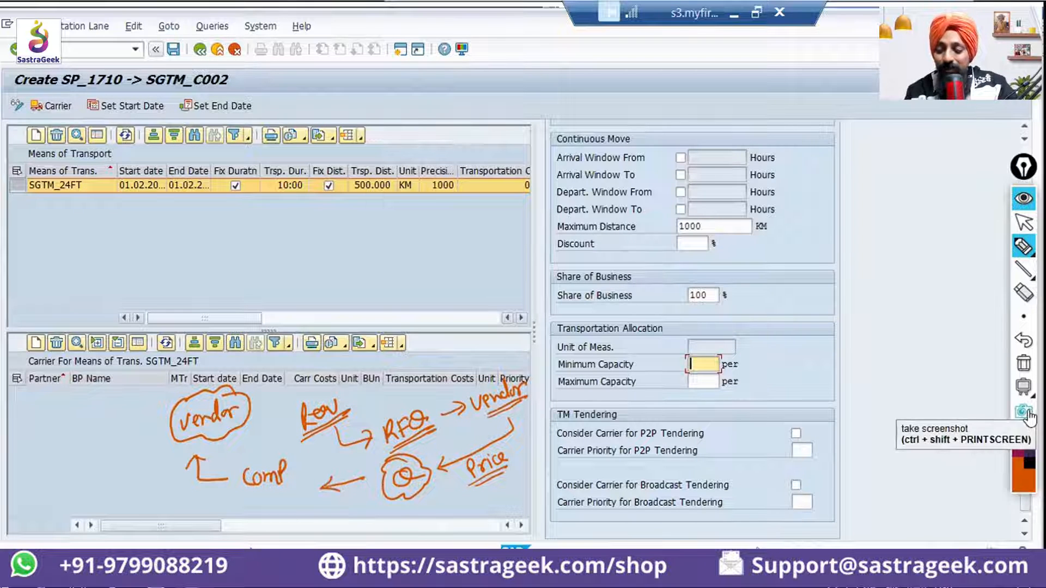